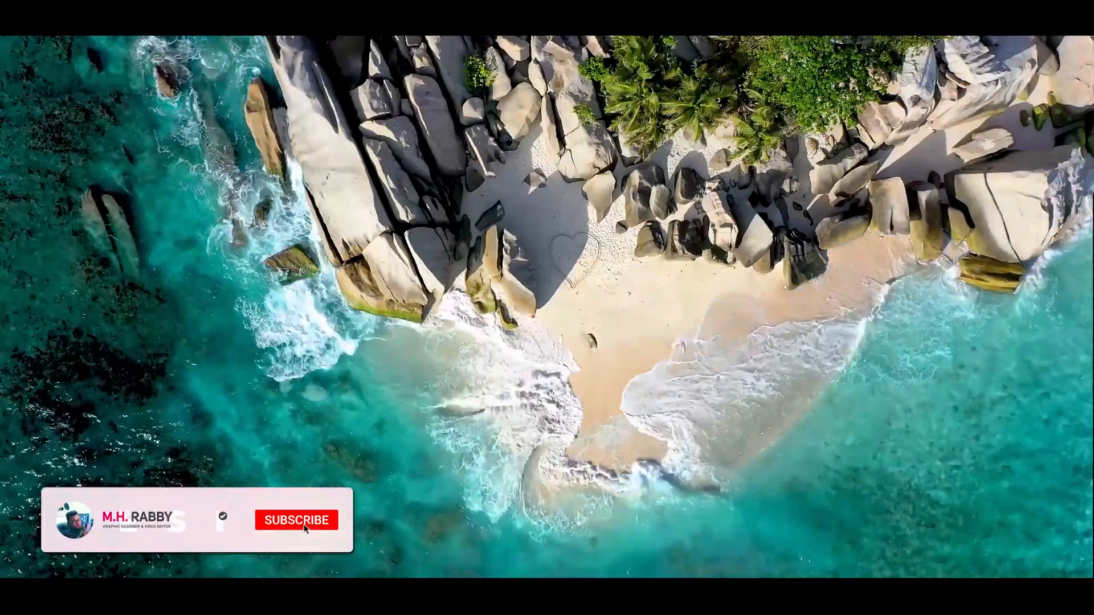
Download the ink transitions and open the Ink Transitions folder in File Explorer.
left_click(293, 520)
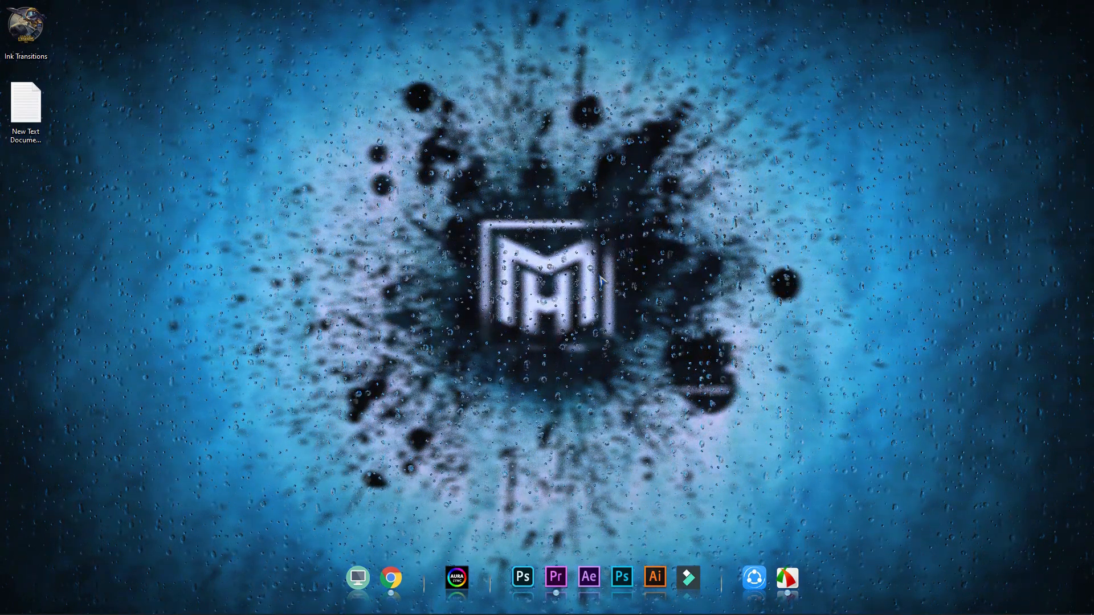
mouse_move(25, 24)
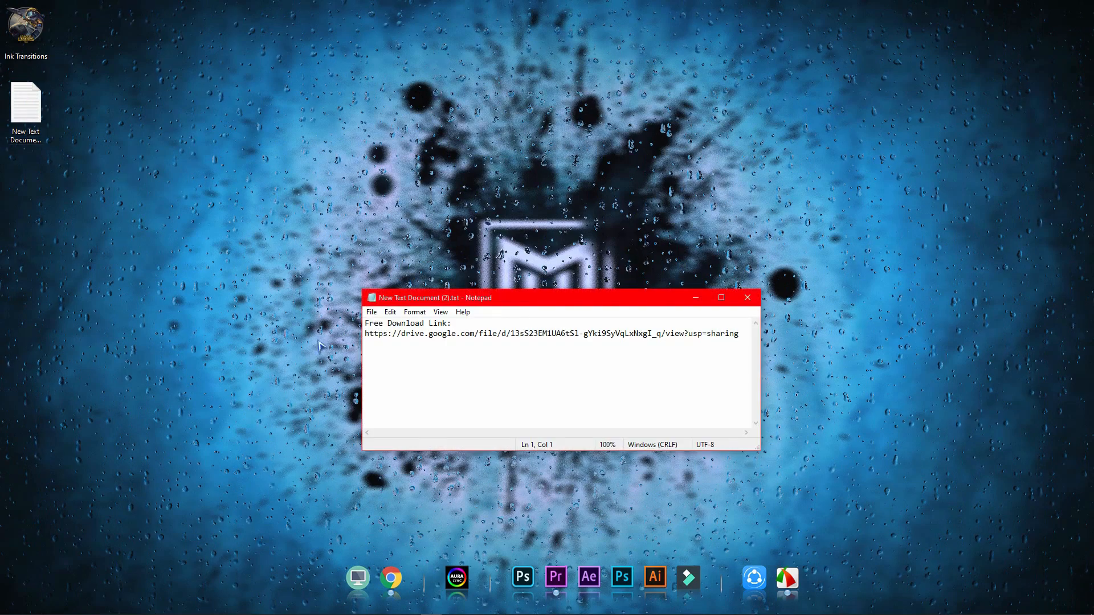
triple_click(551, 334)
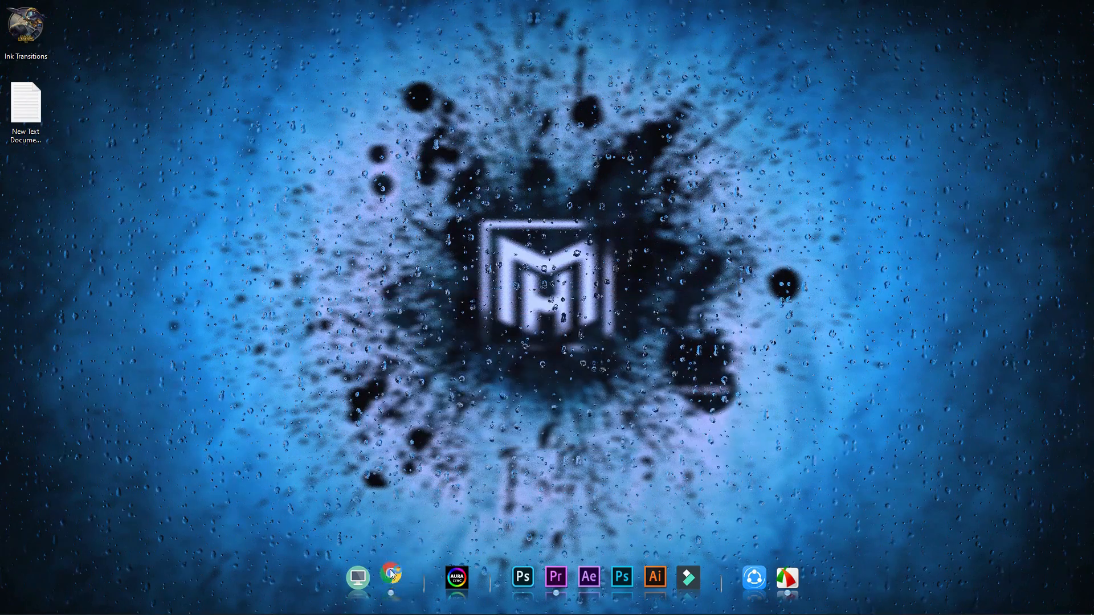
left_click(394, 576)
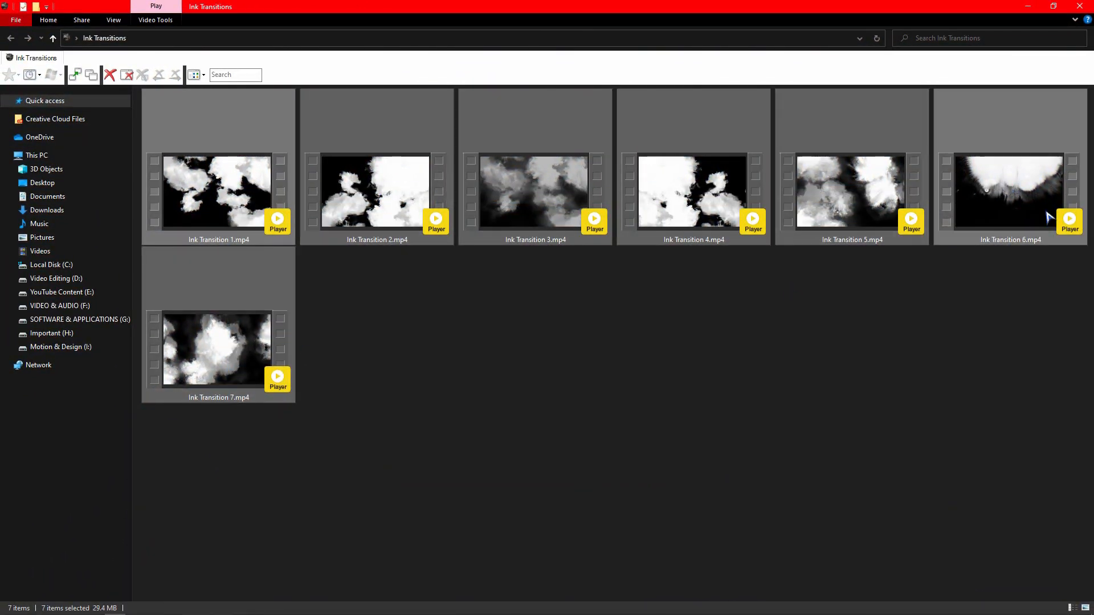
mouse_move(194, 186)
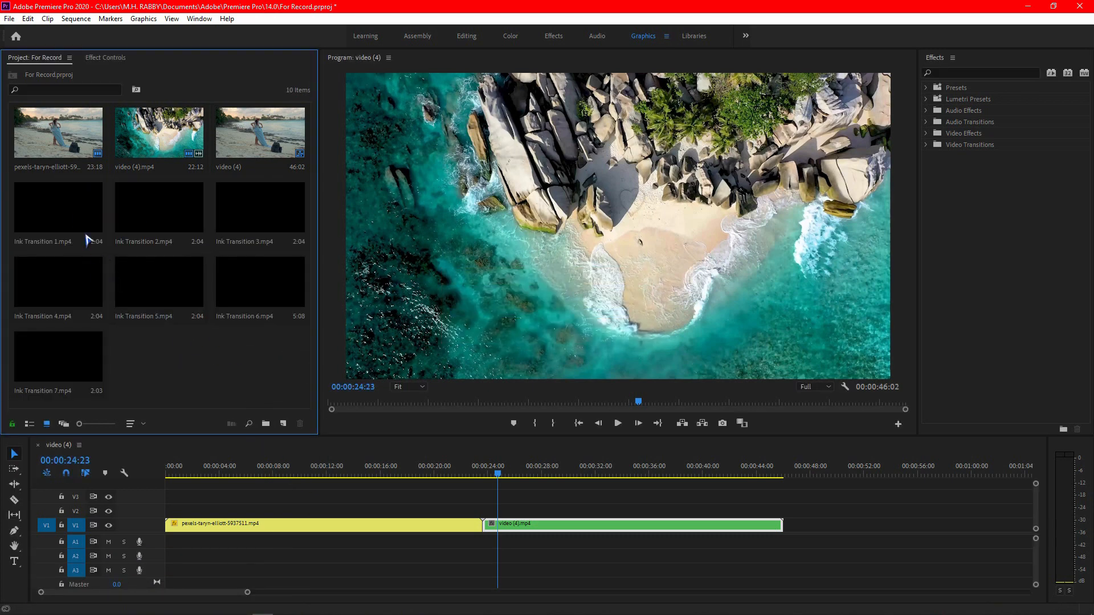
mouse_move(252, 231)
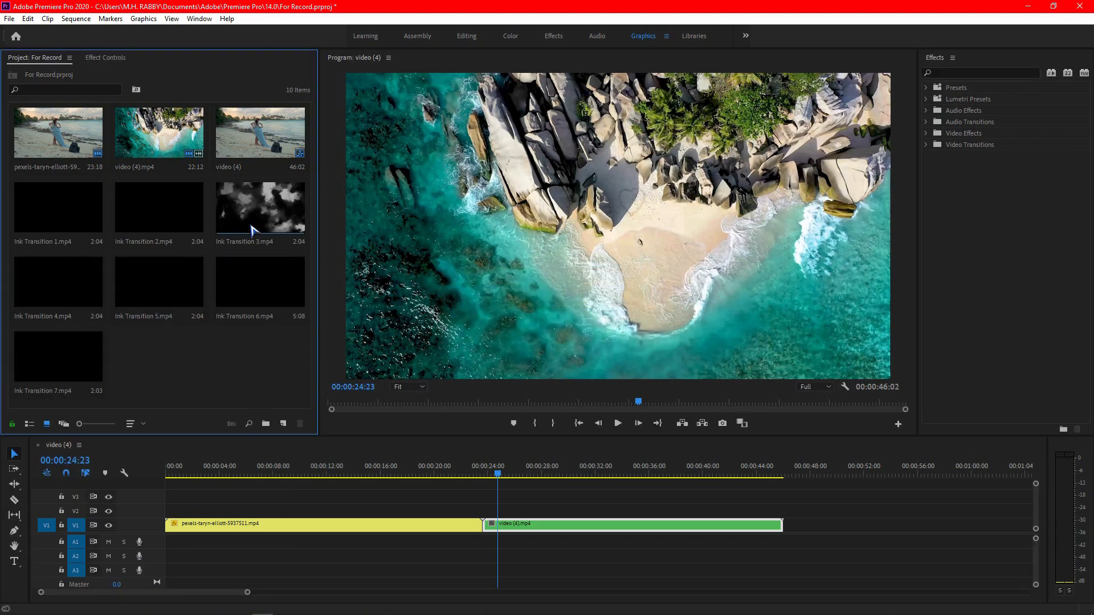
mouse_move(39, 289)
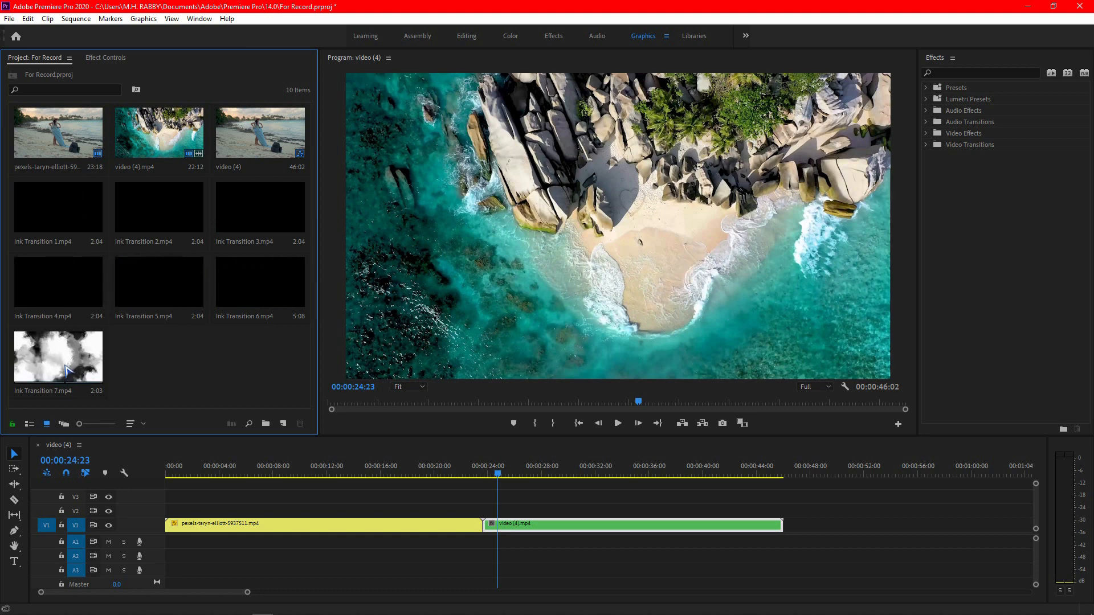
Place Ink Transition 7 on V3 above the cut over the video (4) copy.
left_click_drag(58, 355, 464, 509)
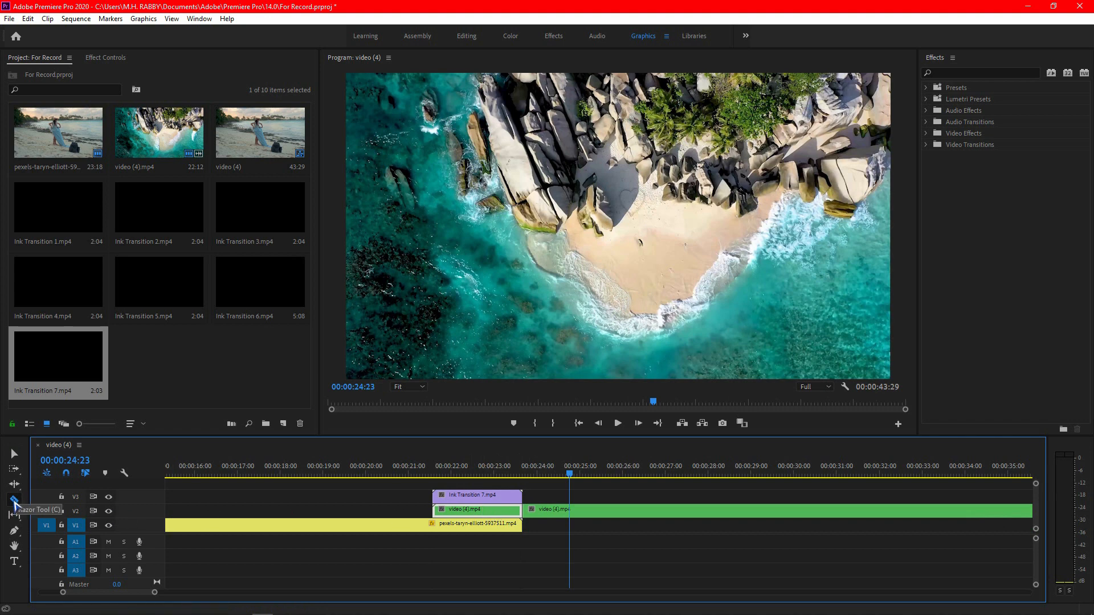
left_click(13, 500)
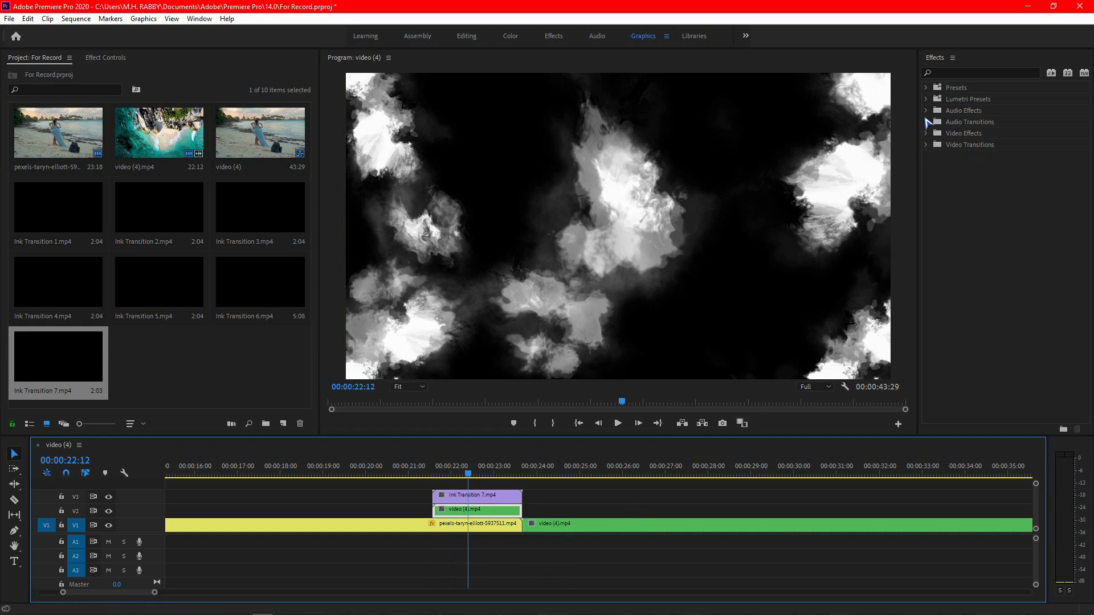
Add Track Matte Key to the V2 video (4) clip with Matte set to Video 3.
type("track matte")
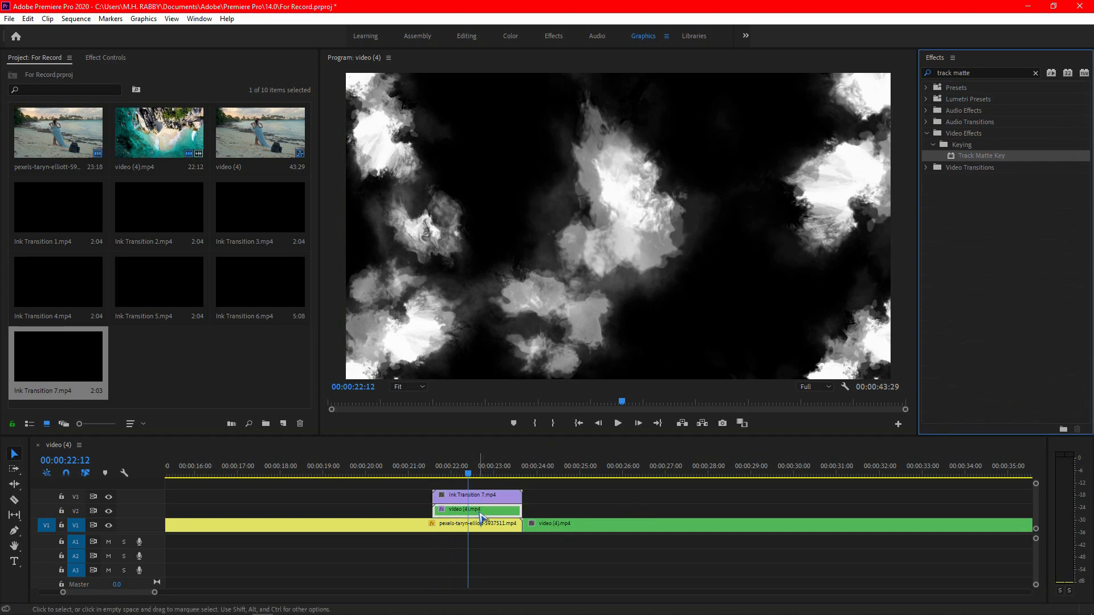
left_click(106, 57)
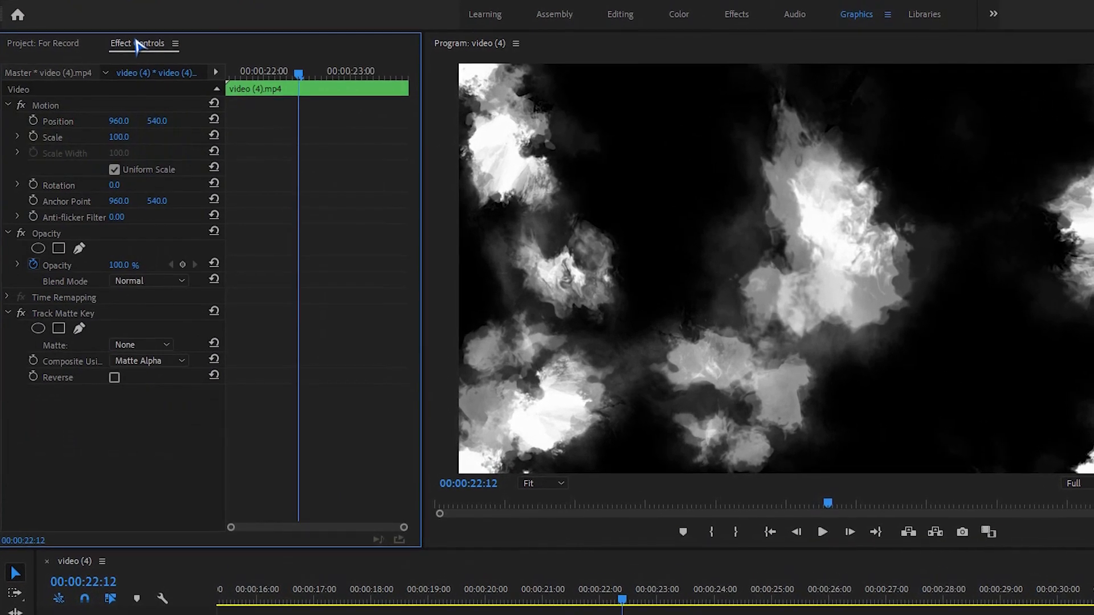
left_click(139, 345)
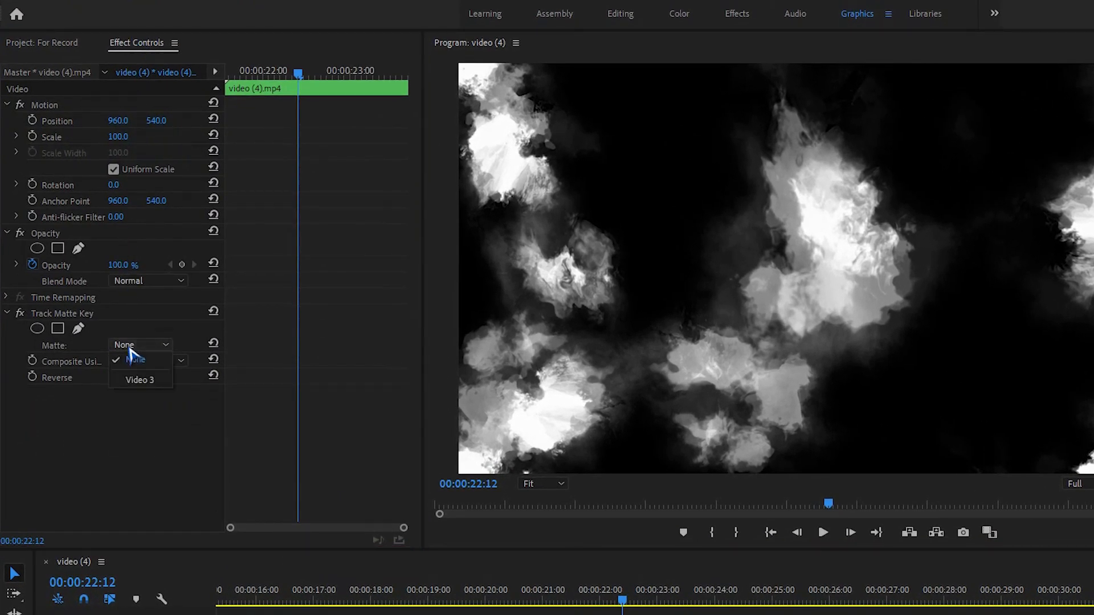
left_click(140, 379)
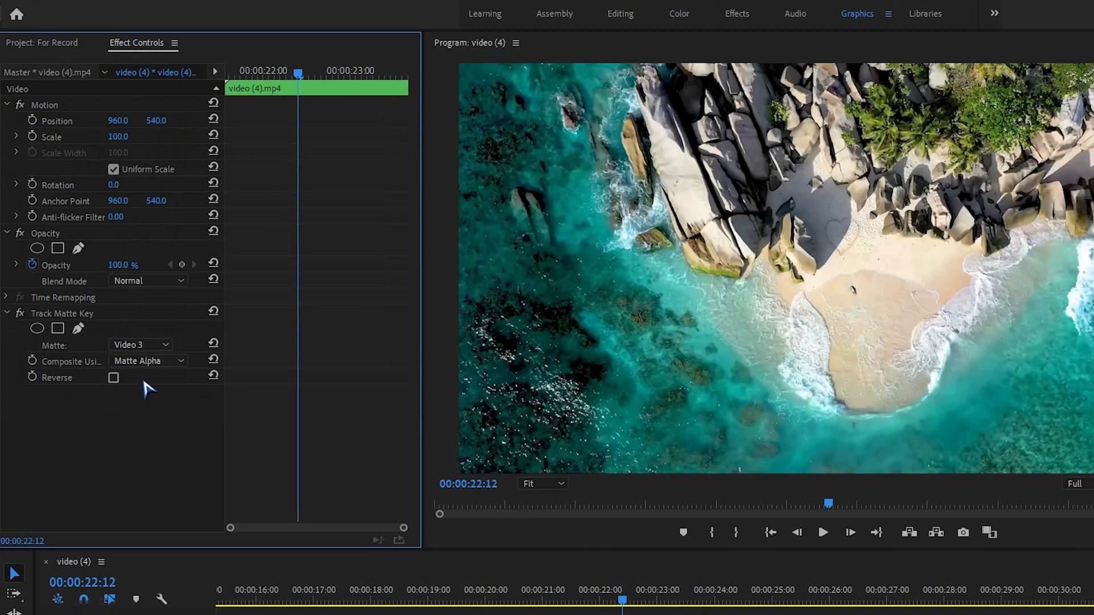
left_click(147, 361)
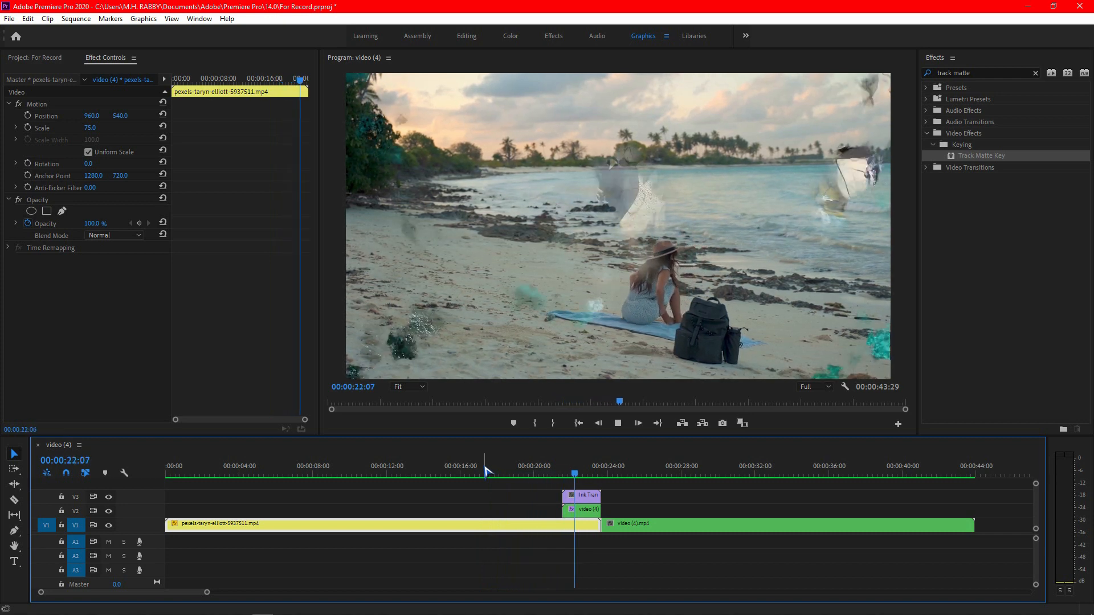
left_click(611, 466)
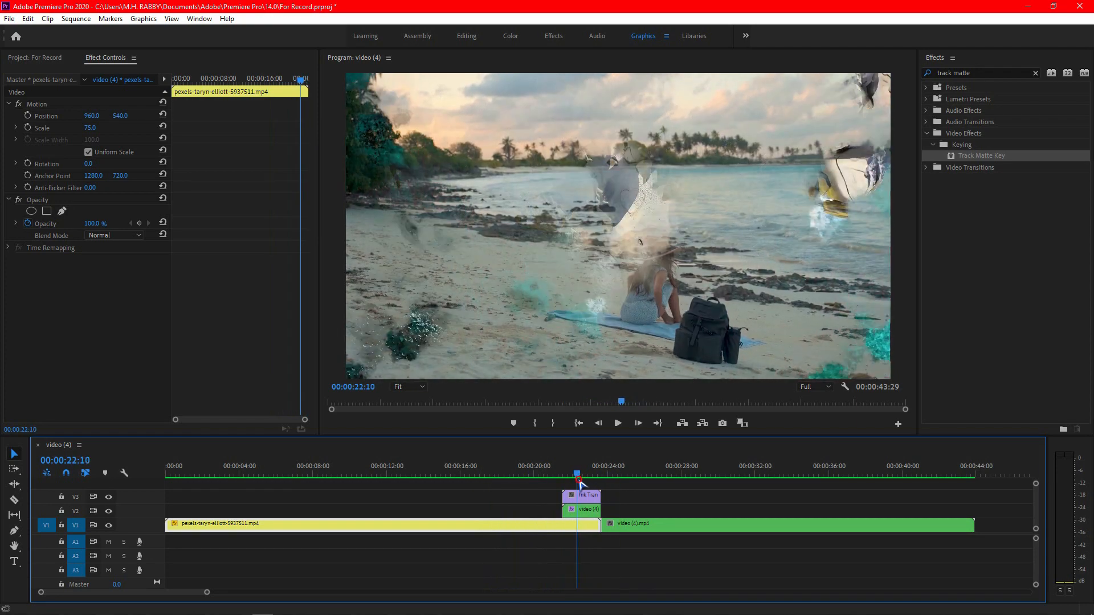
left_click(605, 483)
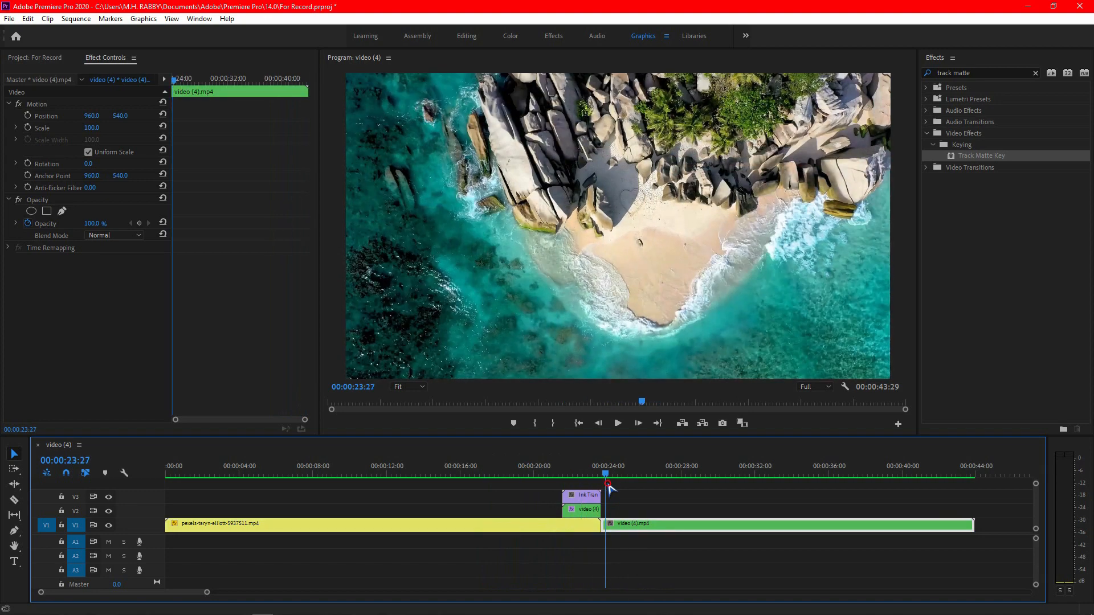
left_click(29, 74)
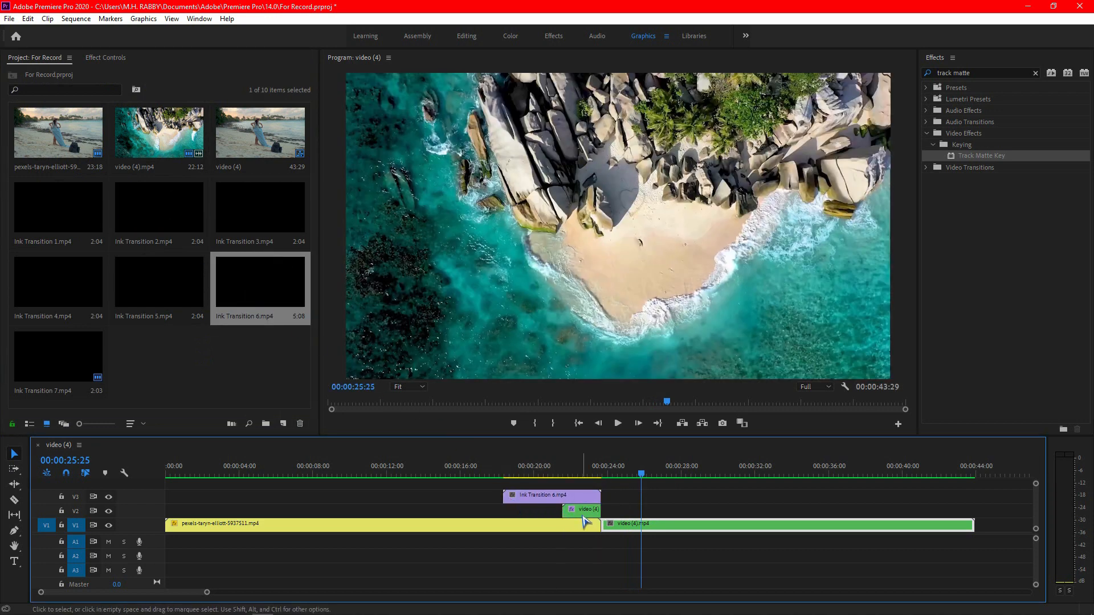
Extend the V2 video (4) clip's left edge to Ink Transition 6's start.
left_click_drag(604, 509, 558, 509)
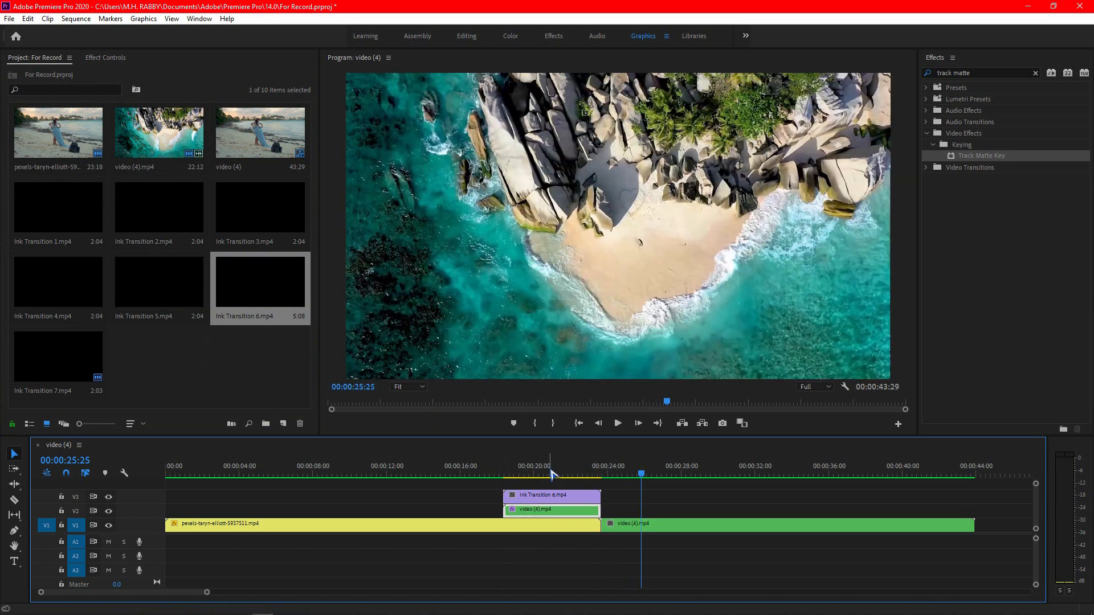
left_click(536, 473)
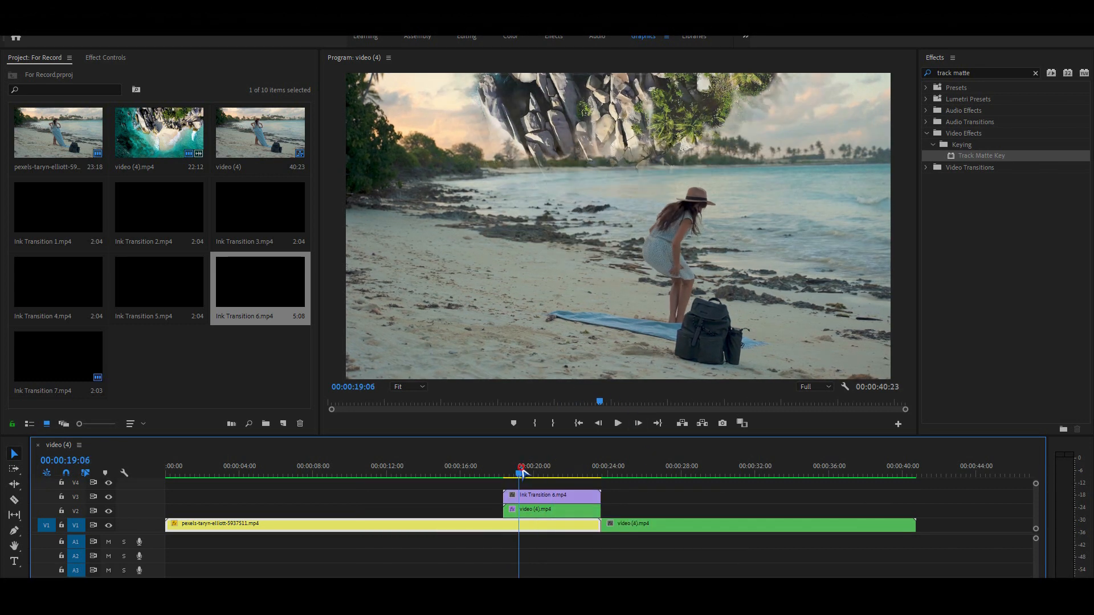
left_click(618, 423)
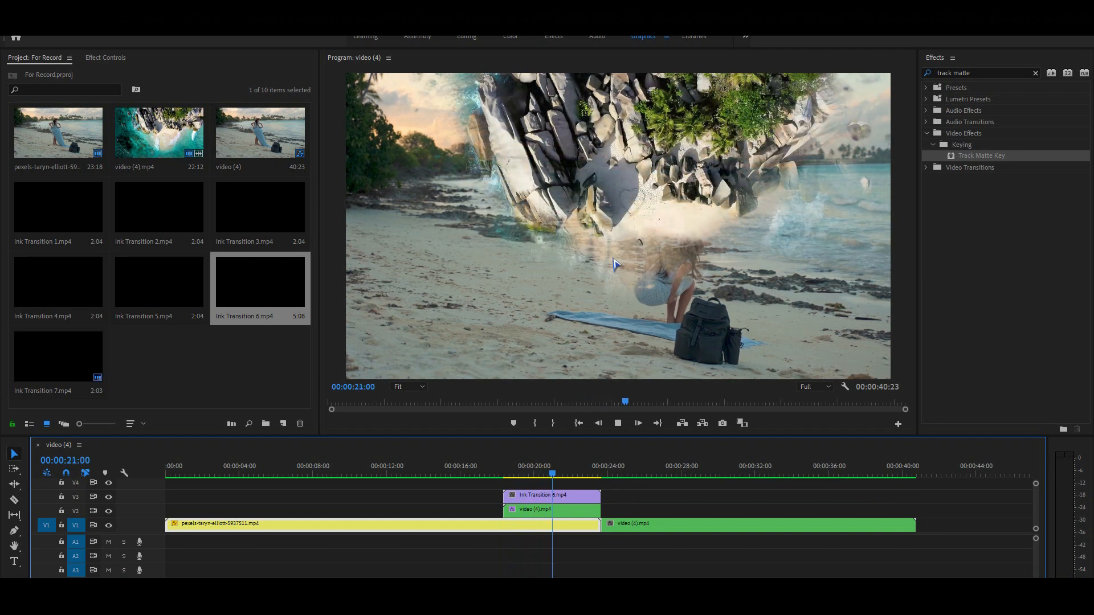
left_click(588, 474)
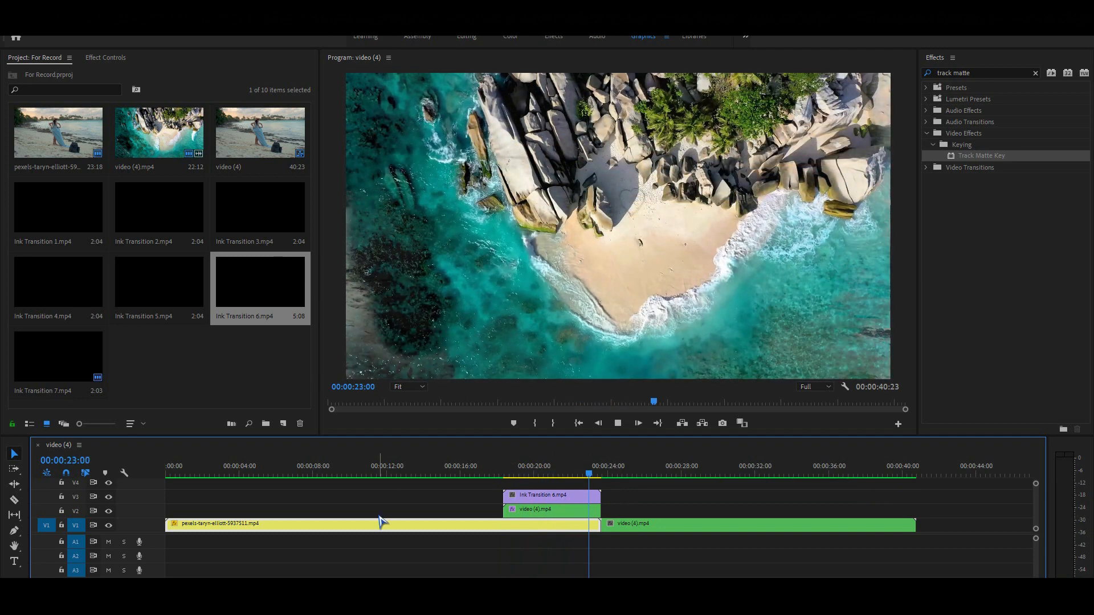